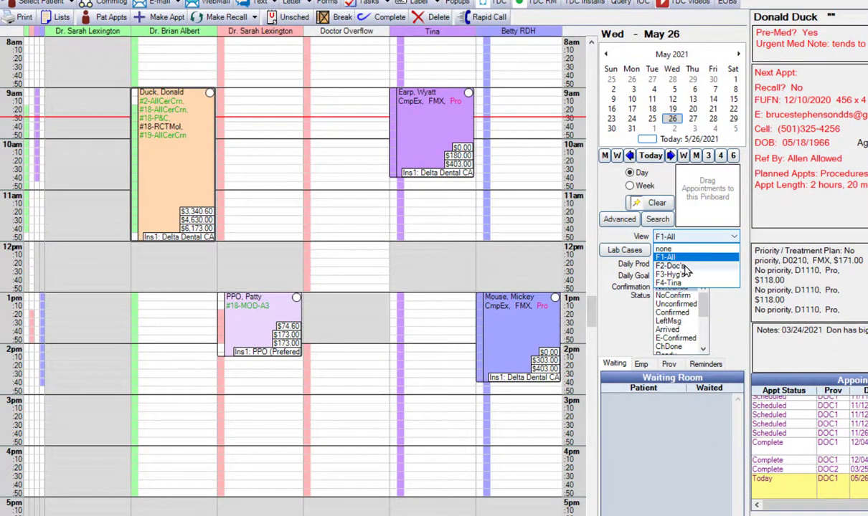
Preview the hygienist-only appointment view, then return to the all-providers view
{"action": "left_click", "coordinate": [668, 265]}
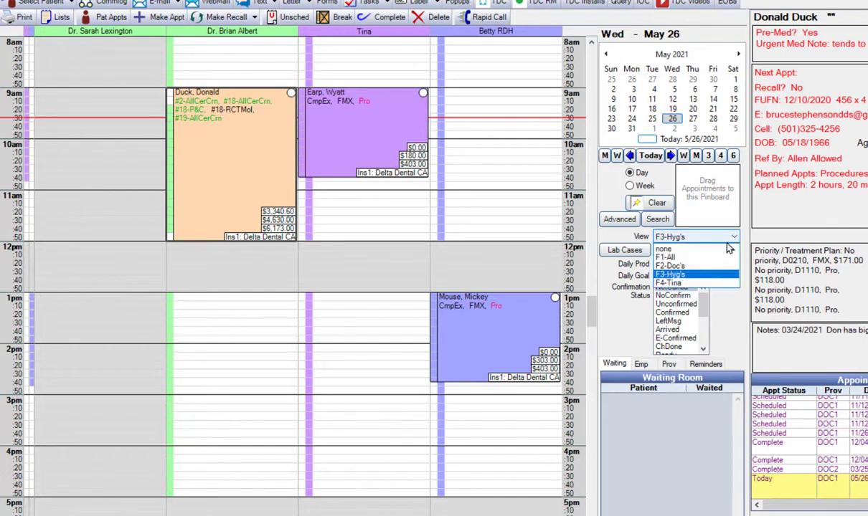
{"action": "left_click", "coordinate": [667, 283]}
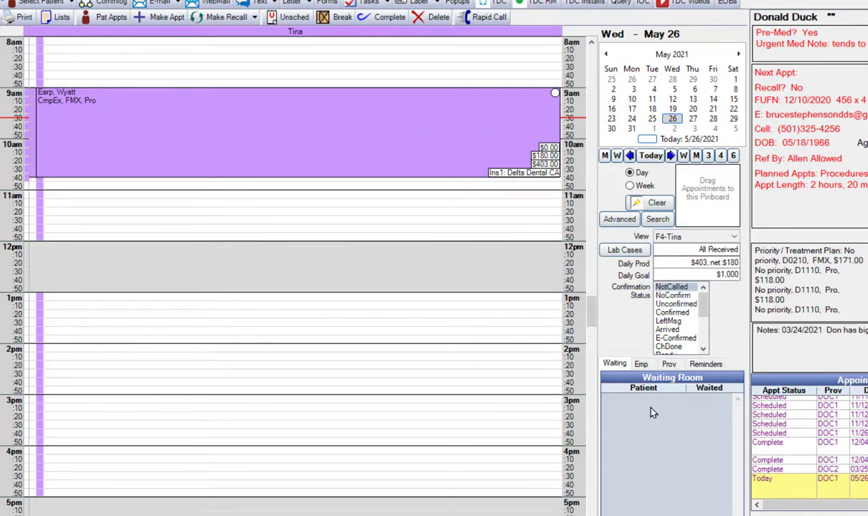
{"action": "left_click", "coordinate": [733, 236]}
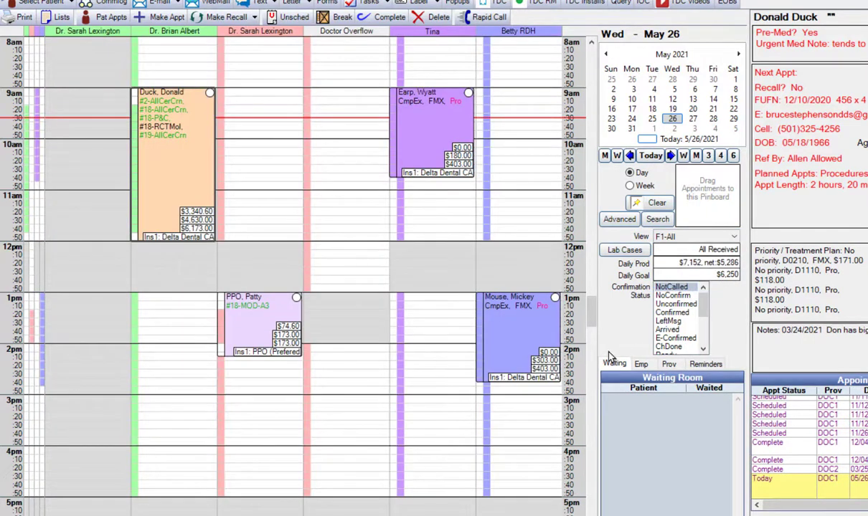
{"action": "mouse_move", "coordinate": [620, 348]}
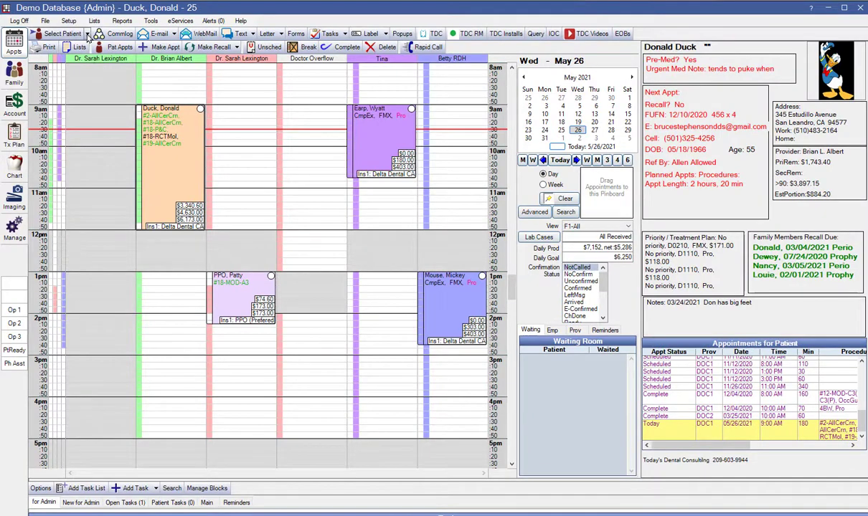
Book Nancy Out of Network's scaling visit with Betty RDH, changing provider but keeping the length
{"action": "left_click", "coordinate": [60, 33]}
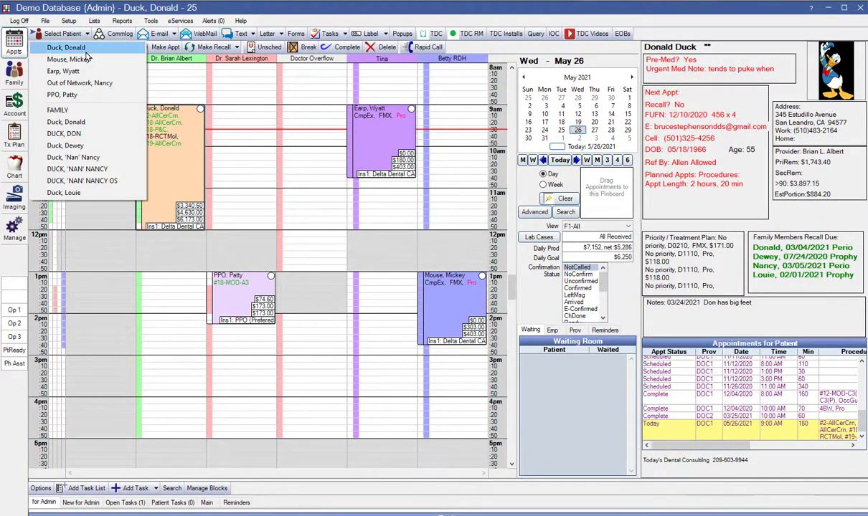
{"action": "left_click", "coordinate": [79, 82]}
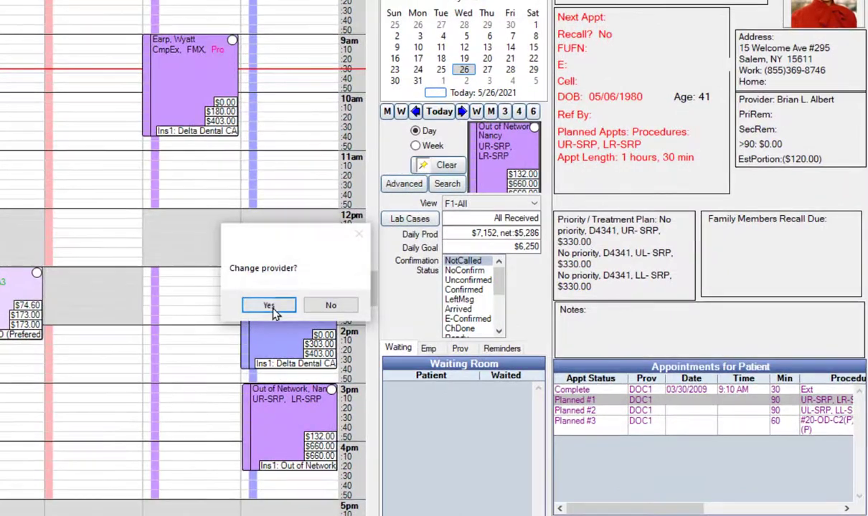
{"action": "left_click", "coordinate": [270, 304]}
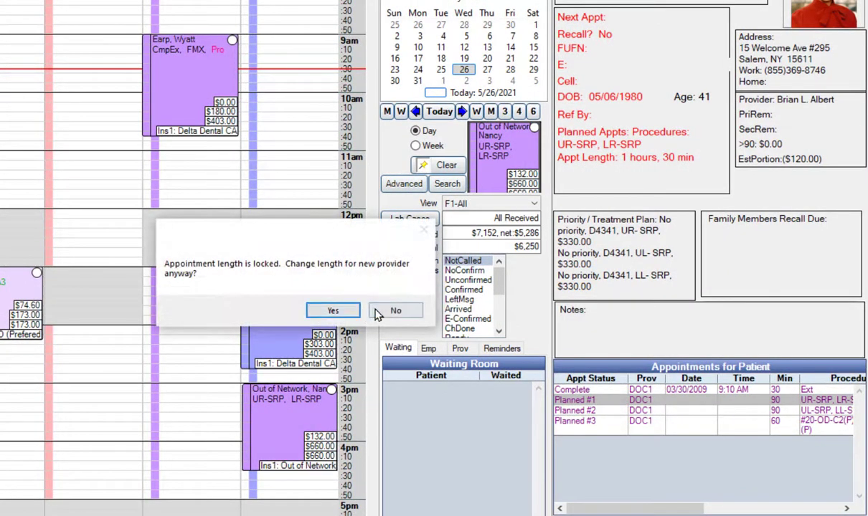
{"action": "left_click", "coordinate": [333, 309]}
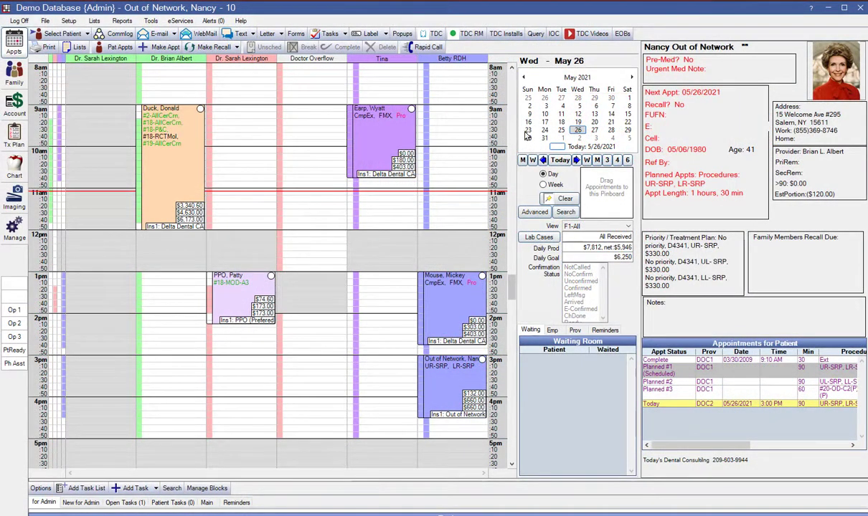
{"action": "mouse_move", "coordinate": [597, 194]}
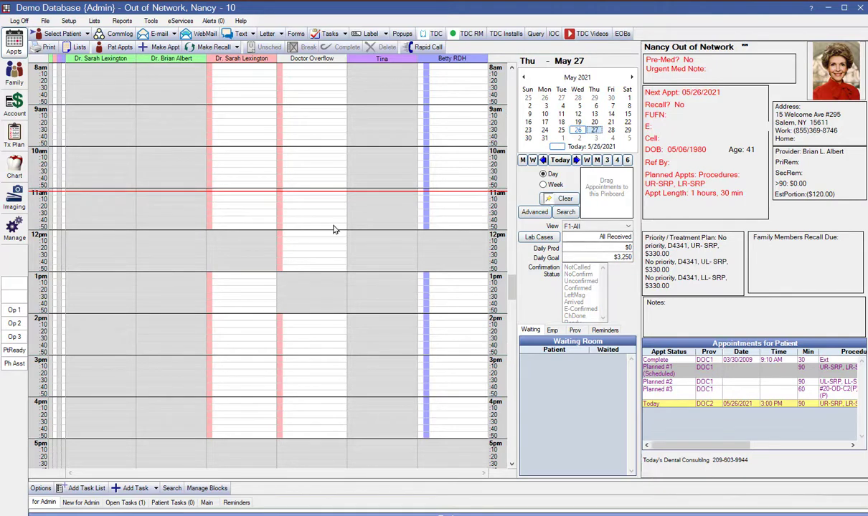
{"action": "mouse_move", "coordinate": [522, 203]}
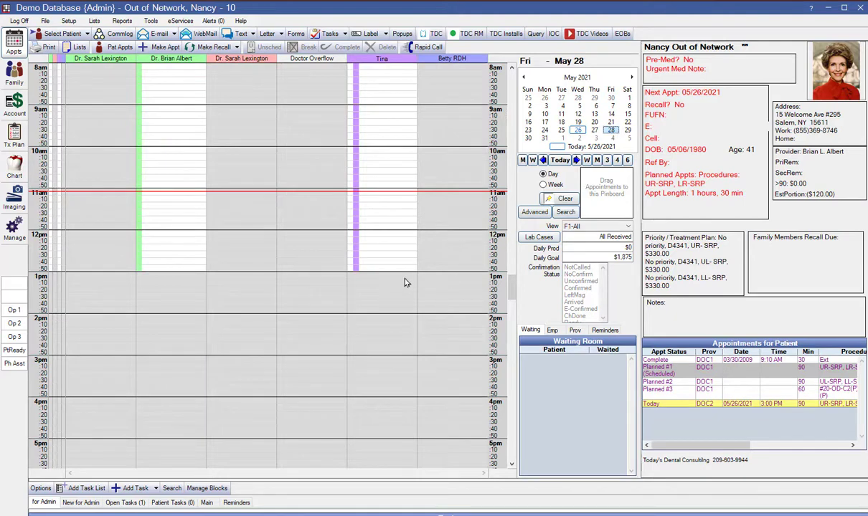
{"action": "mouse_move", "coordinate": [617, 271]}
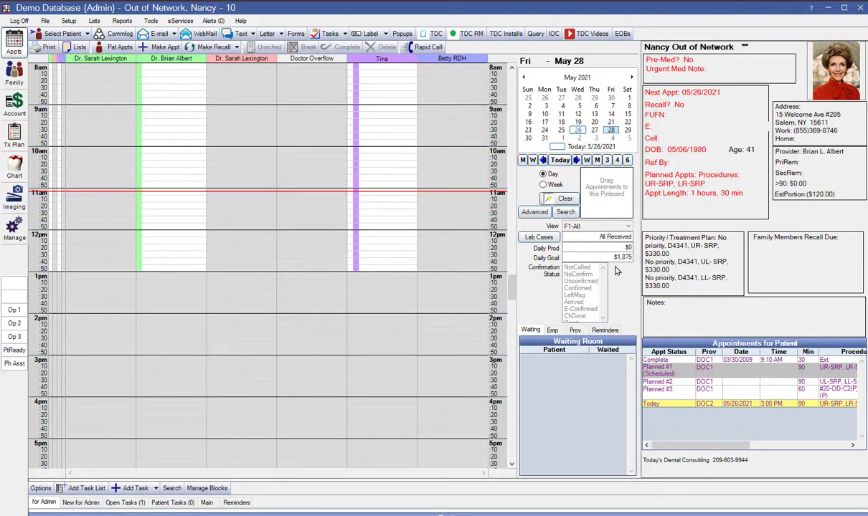
{"action": "mouse_move", "coordinate": [629, 289]}
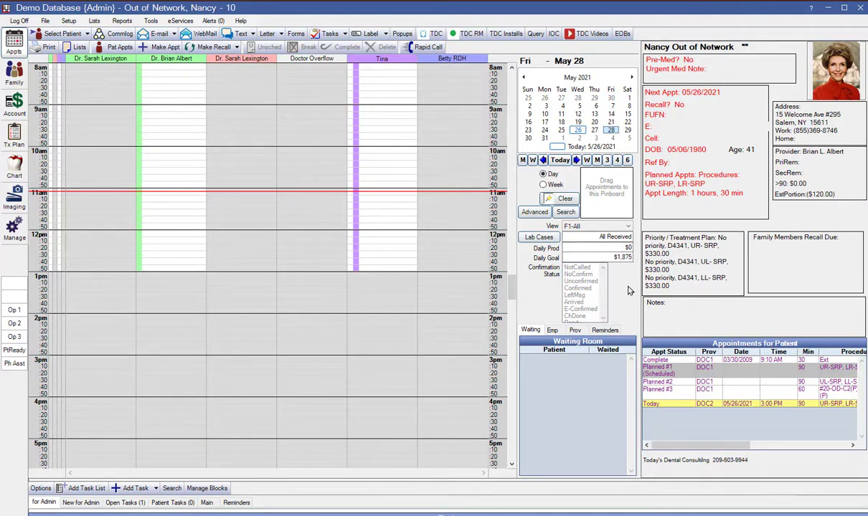
{"action": "left_click", "coordinate": [576, 129]}
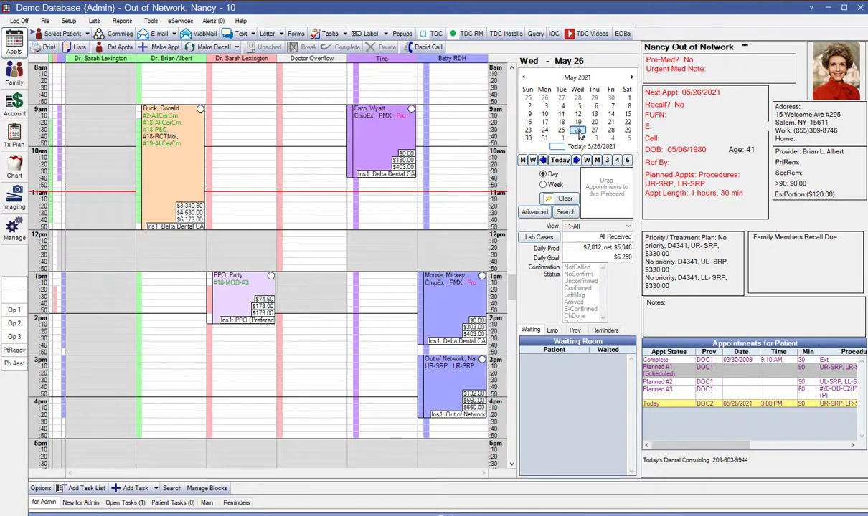
{"action": "left_click", "coordinate": [577, 129]}
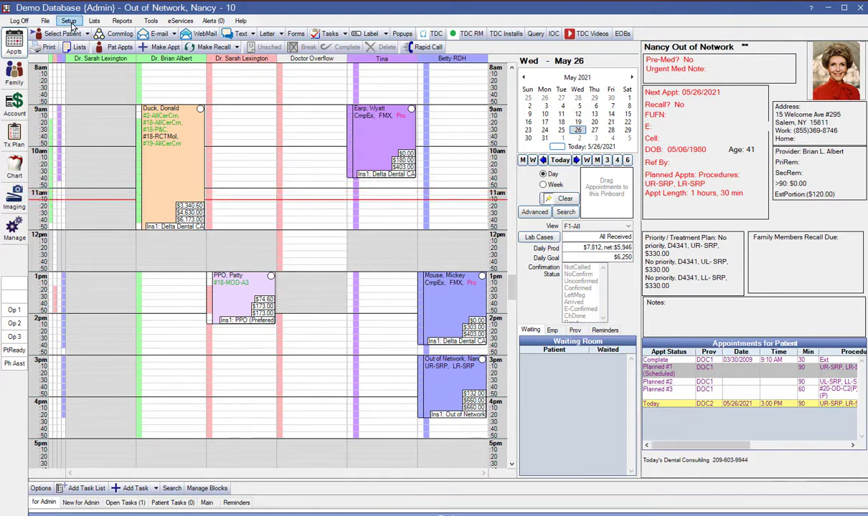
Show the May 2021 provider schedules from Setup
{"action": "left_click", "coordinate": [68, 20]}
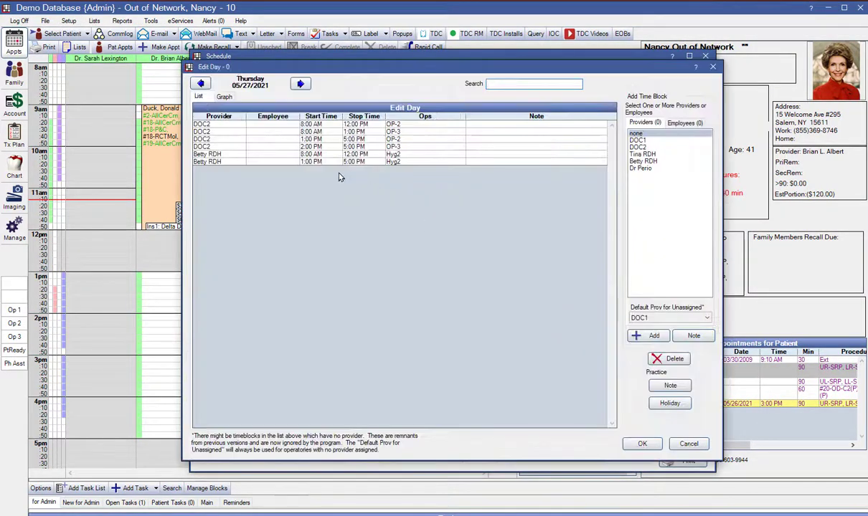
{"action": "mouse_move", "coordinate": [361, 164]}
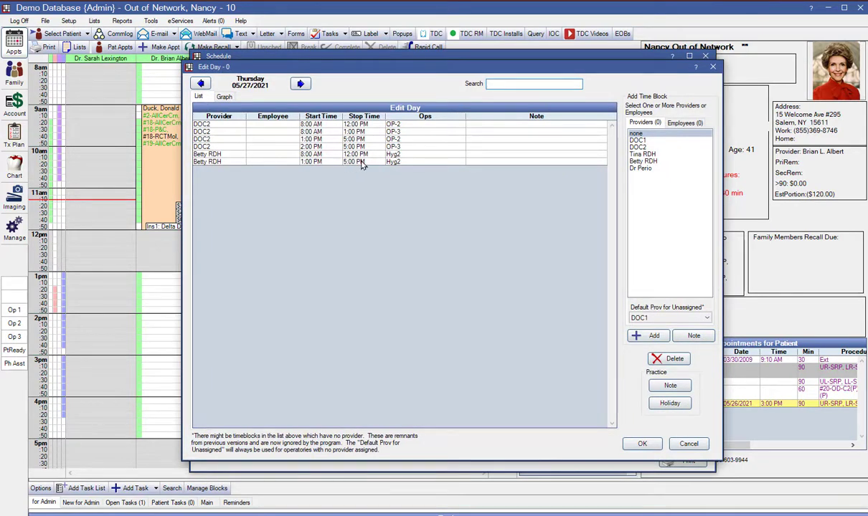
{"action": "mouse_move", "coordinate": [606, 419]}
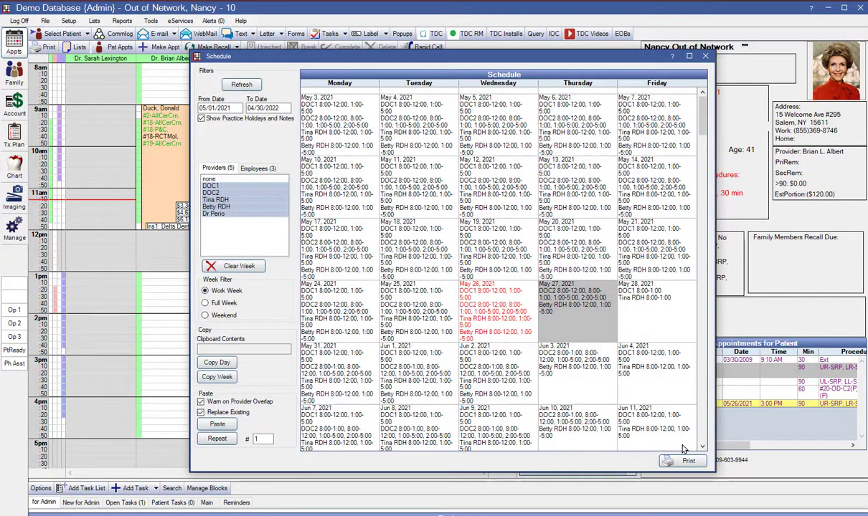
{"action": "left_click", "coordinate": [94, 20]}
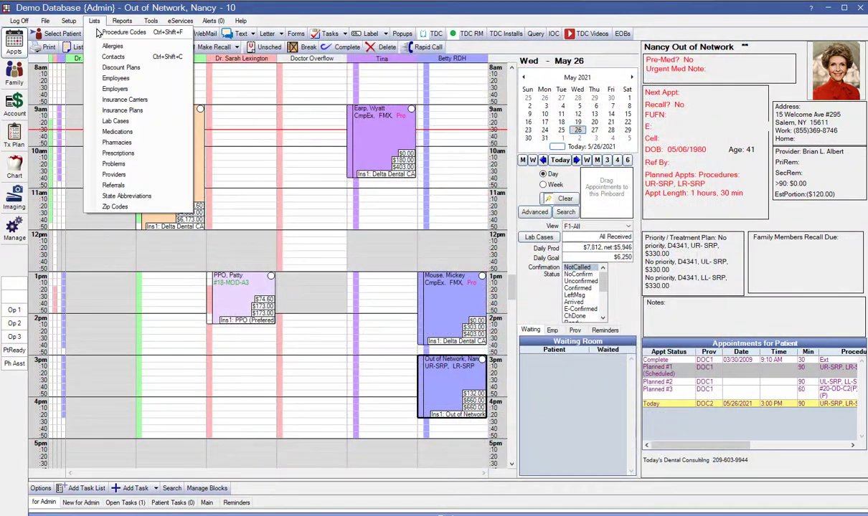
{"action": "mouse_move", "coordinate": [113, 175]}
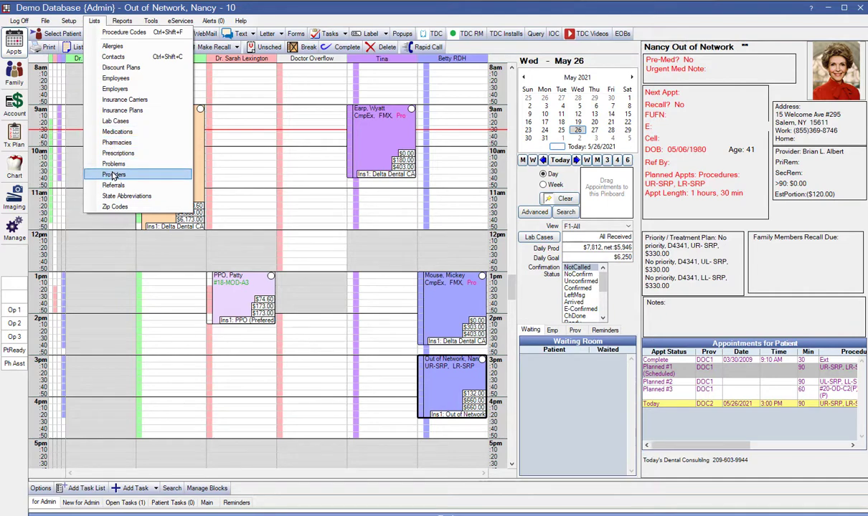
{"action": "left_click", "coordinate": [115, 175]}
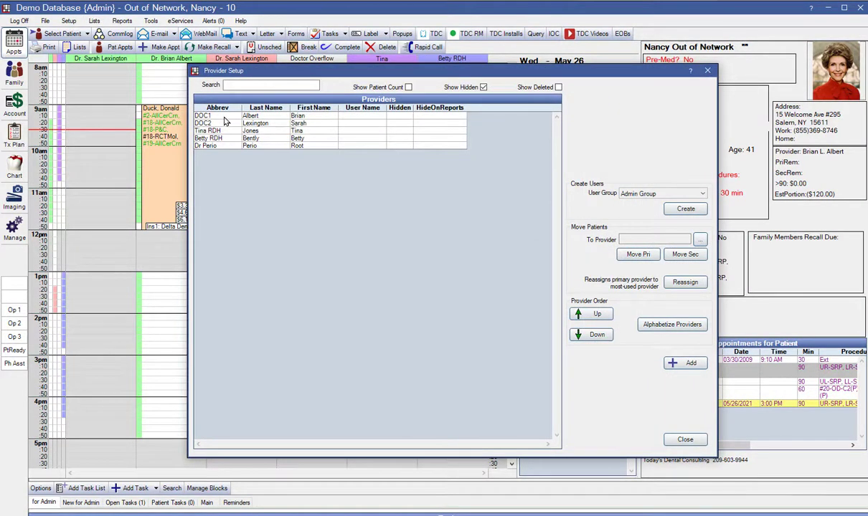
{"action": "double_click", "coordinate": [218, 115]}
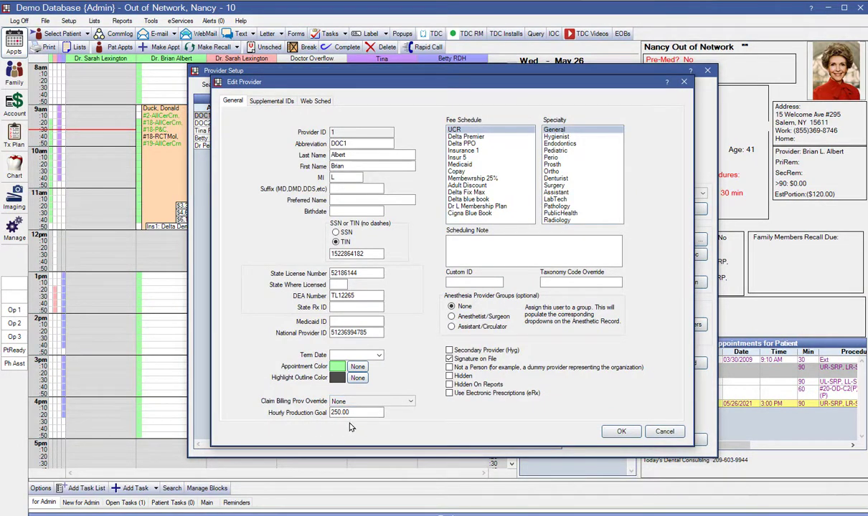
{"action": "left_click", "coordinate": [662, 430]}
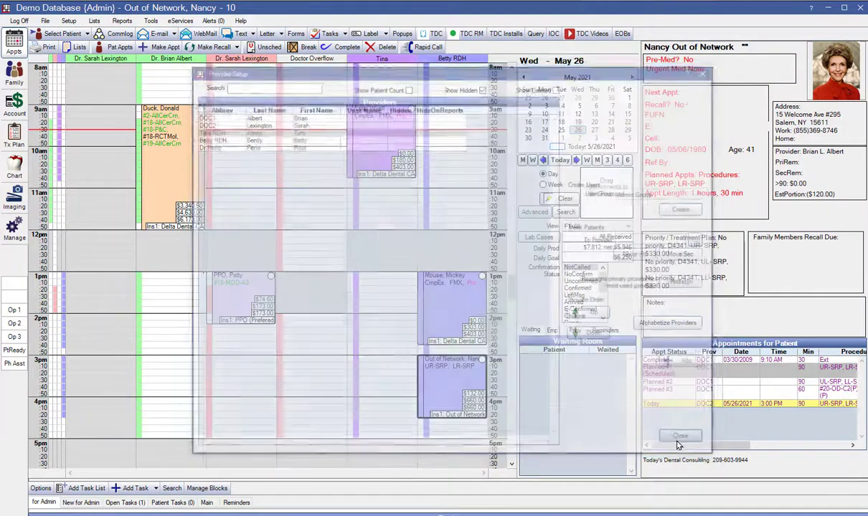
{"action": "left_click", "coordinate": [69, 20]}
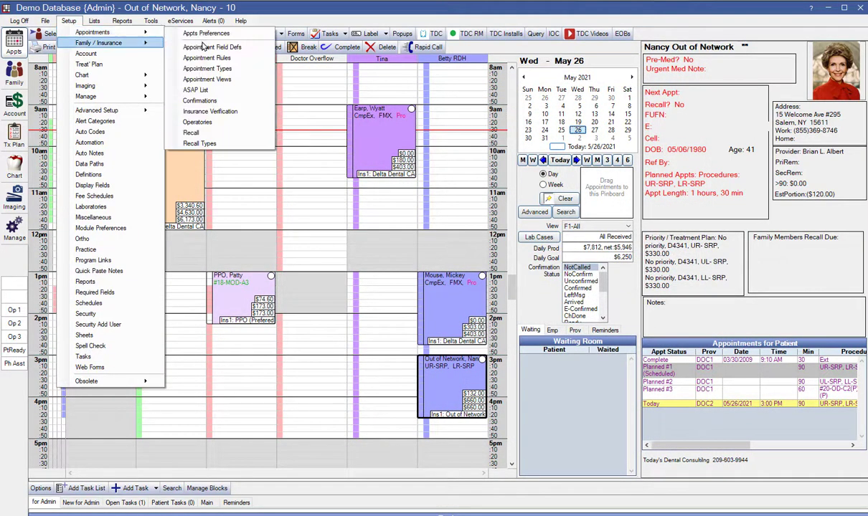
Inspect the All appointment view's ProcsColored row settings and leave them unchanged
{"action": "left_click", "coordinate": [207, 79]}
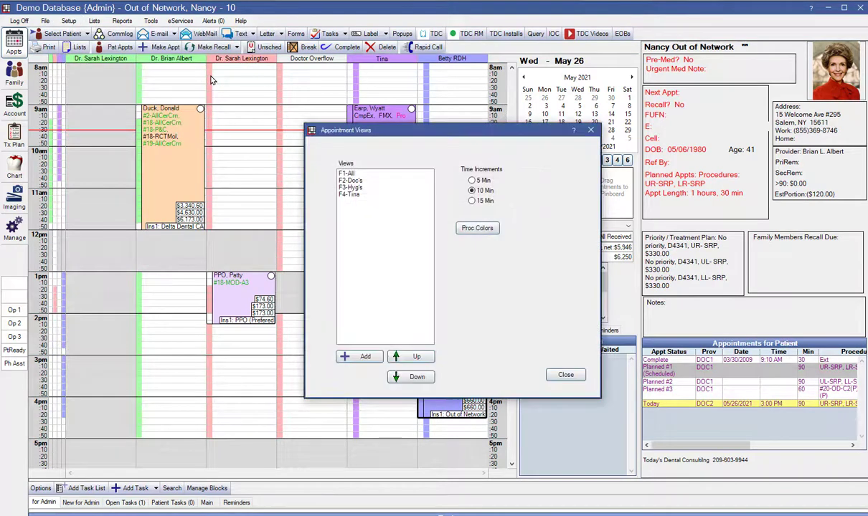
{"action": "left_click", "coordinate": [350, 174]}
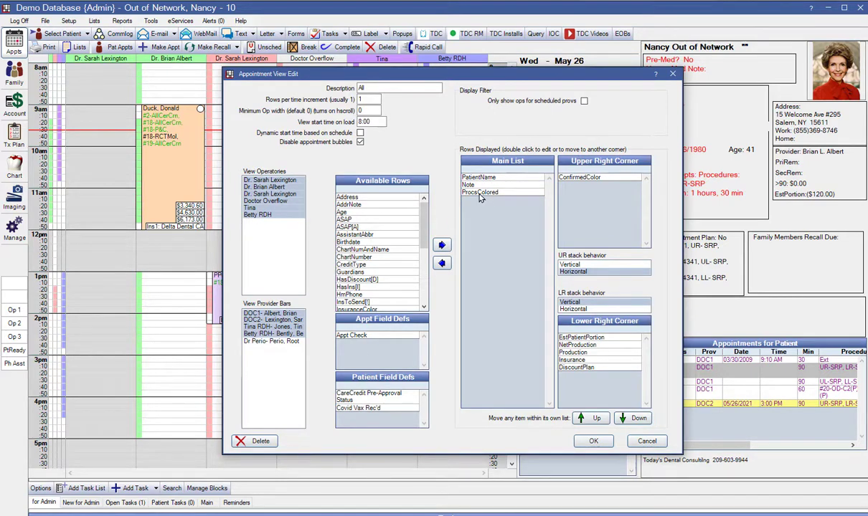
{"action": "double_click", "coordinate": [479, 192]}
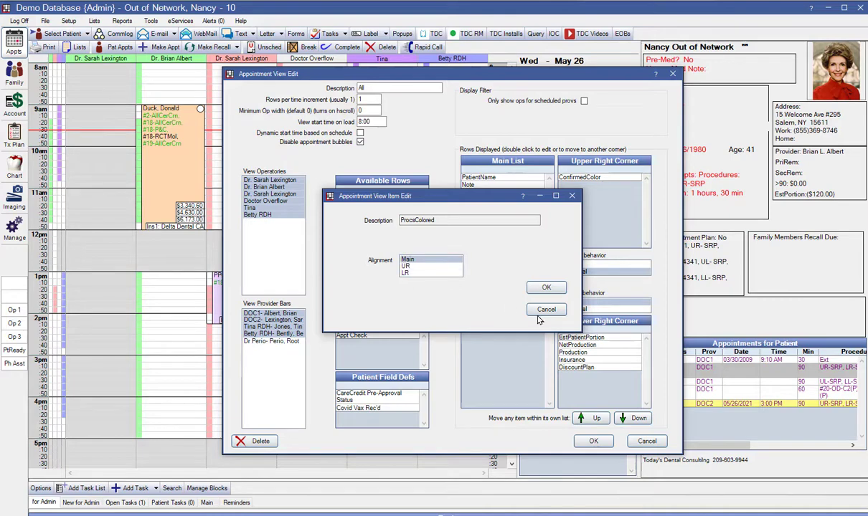
{"action": "left_click", "coordinate": [545, 310]}
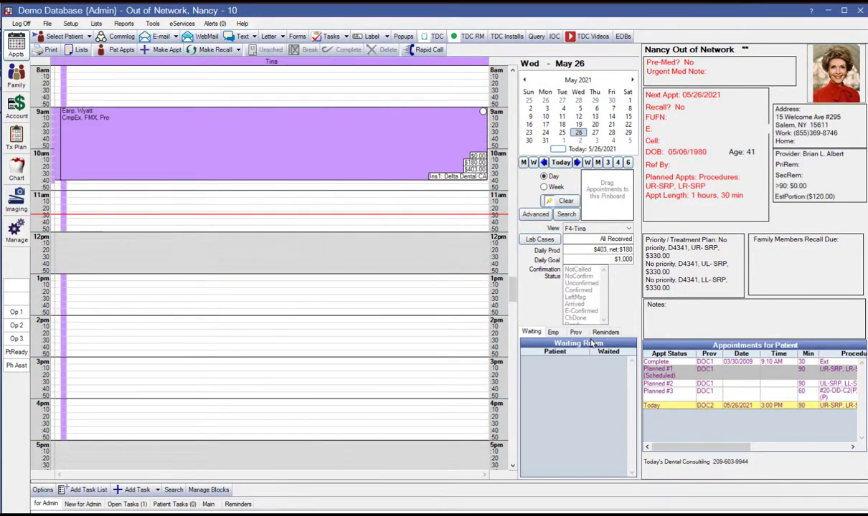
Switch to F1-All view and make Wyatt Earp the current patient
{"action": "left_click", "coordinate": [596, 228]}
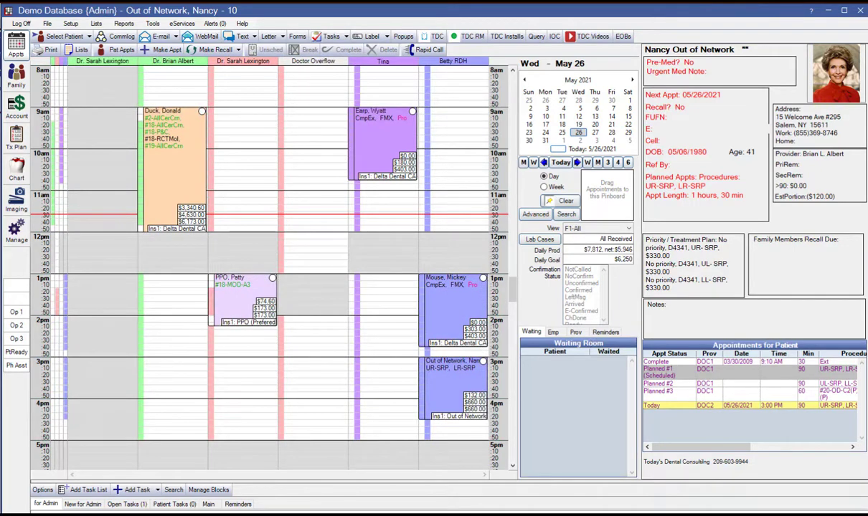
{"action": "left_click", "coordinate": [381, 115]}
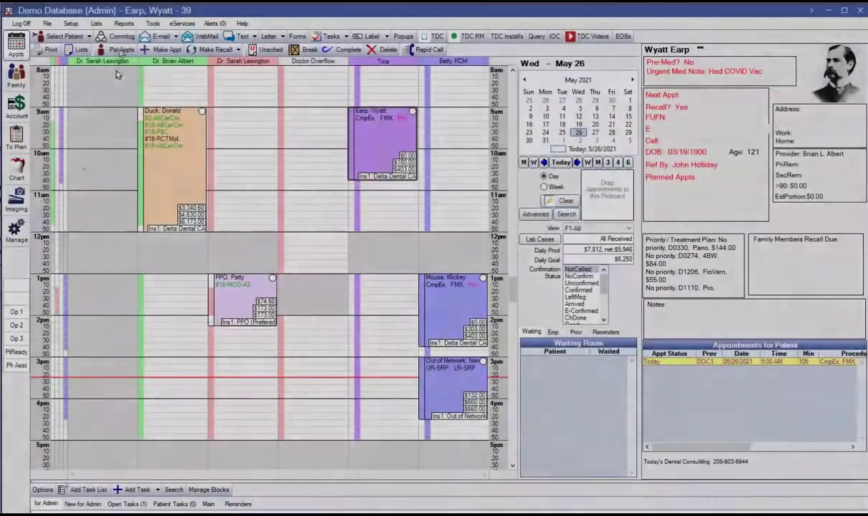
{"action": "left_click", "coordinate": [125, 23]}
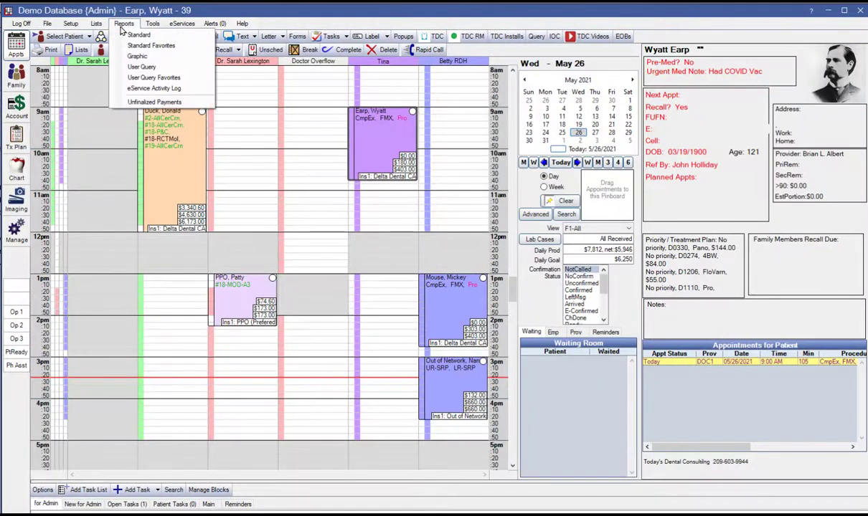
Run the Monthly Production Goal report for all providers, this month (May 2021)
{"action": "left_click", "coordinate": [139, 34]}
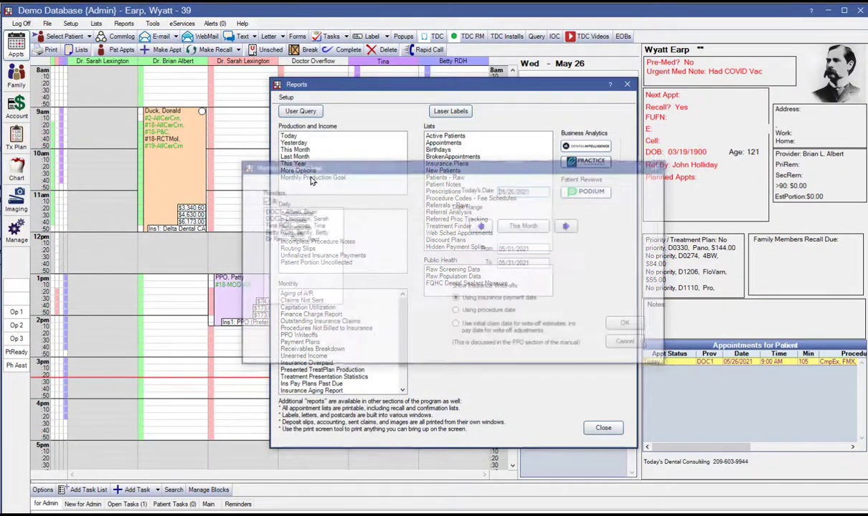
{"action": "left_click", "coordinate": [311, 178]}
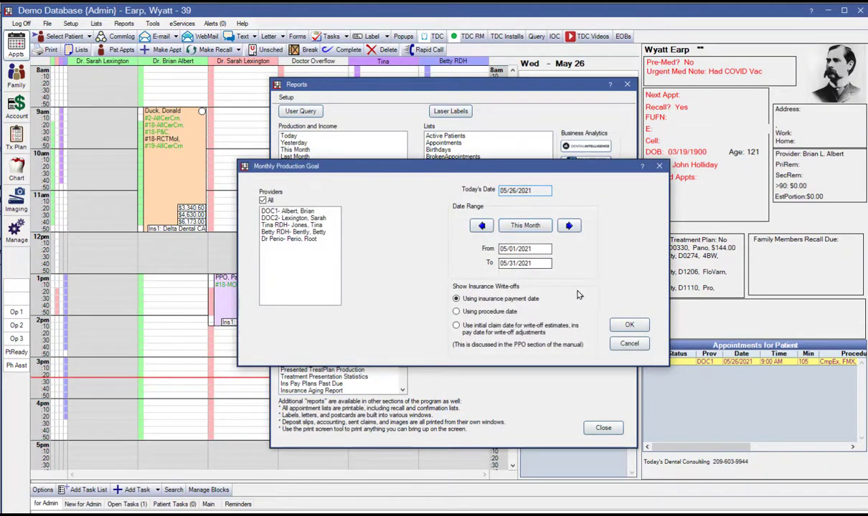
{"action": "left_click", "coordinate": [628, 324]}
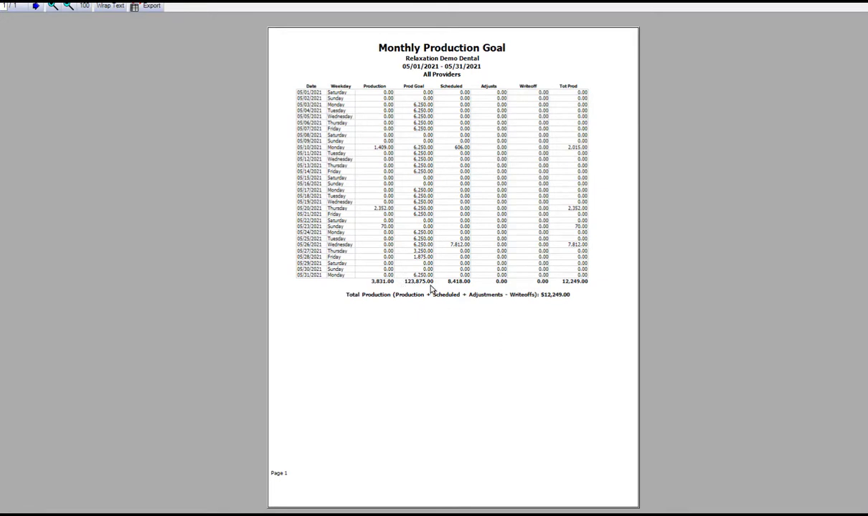
{"action": "mouse_move", "coordinate": [559, 280]}
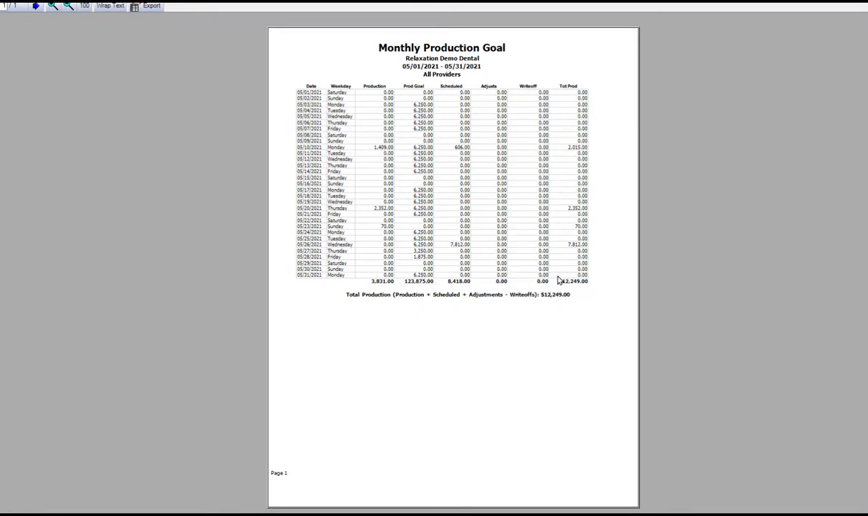